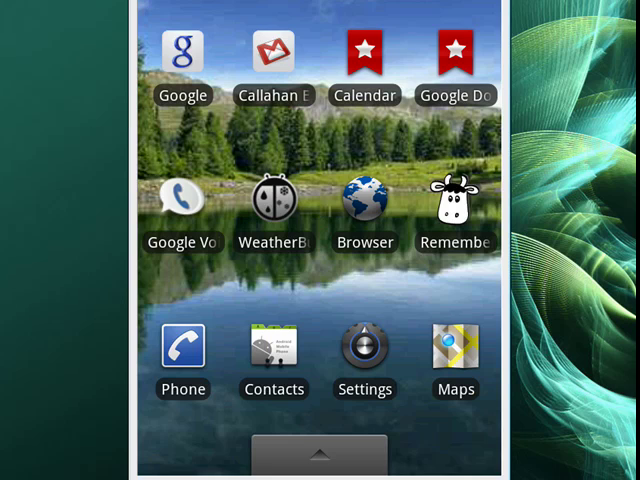
# Step: Open Settings from the home screen and go to Location & security
pyautogui.click(364, 348)
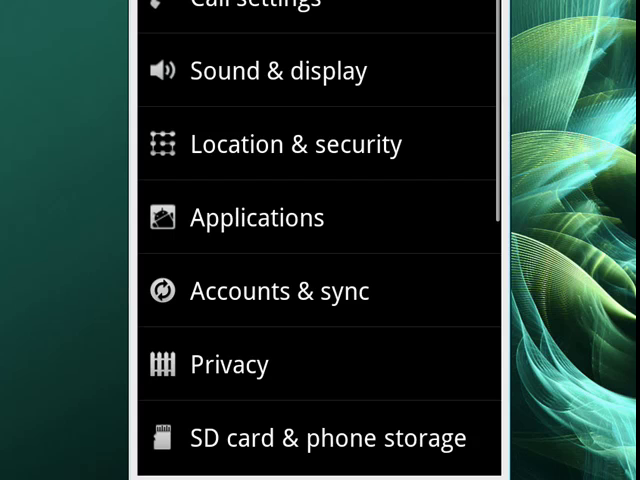
pyautogui.click(296, 143)
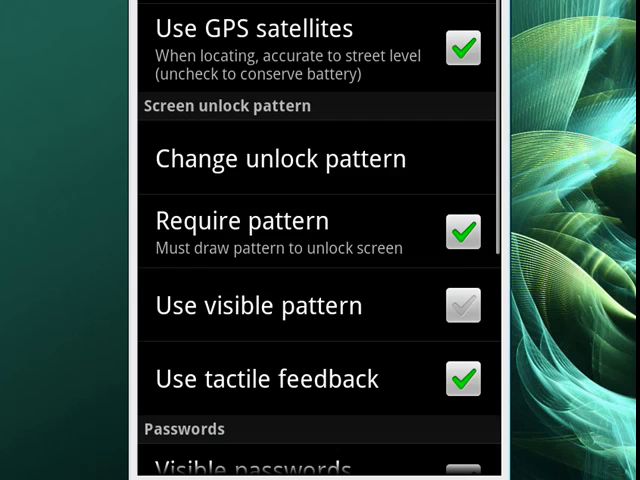
# Step: Start changing the screen unlock pattern
pyautogui.click(282, 157)
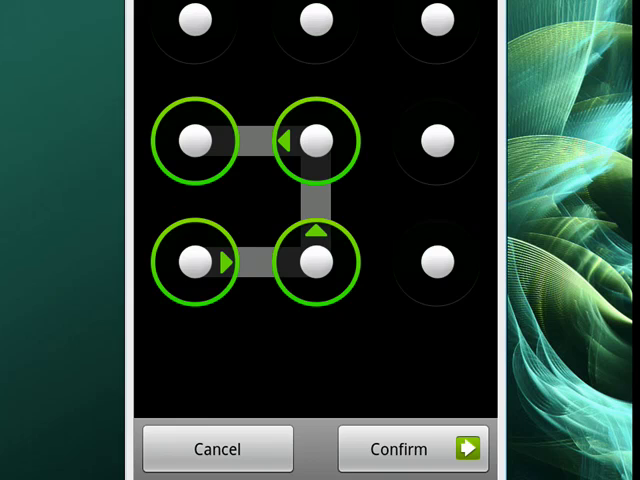
# Step: Confirm and save the newly drawn square-shaped unlock pattern
pyautogui.click(398, 448)
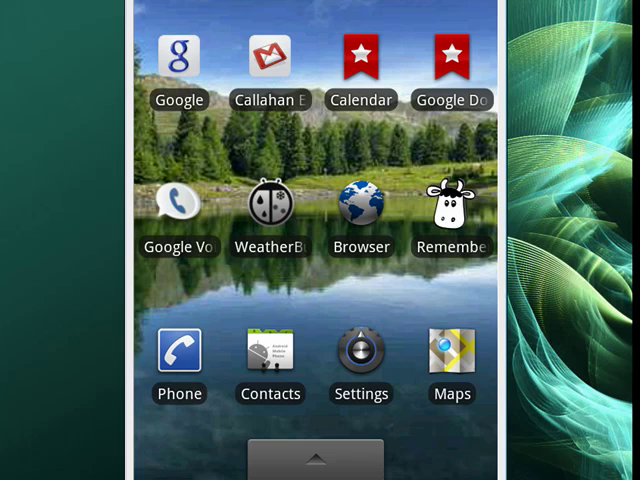